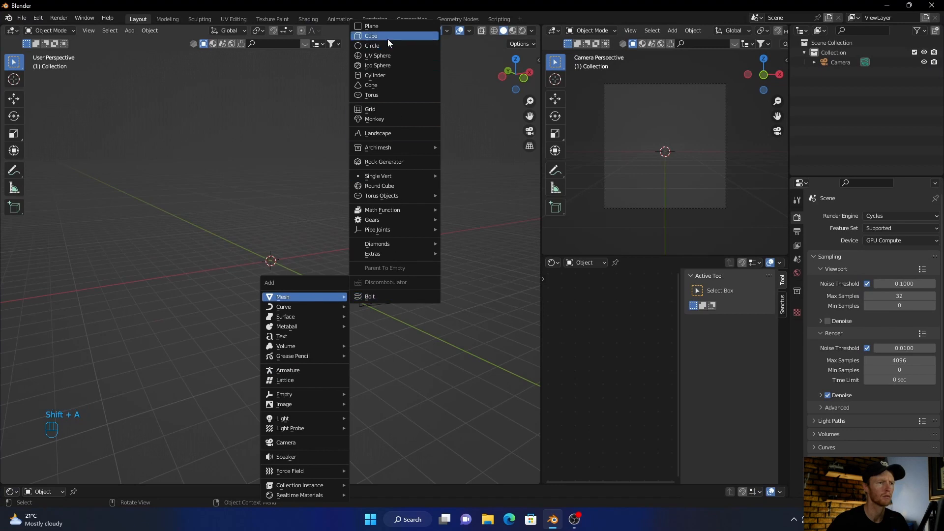
Step: Add a plane mesh to the empty scene alongside the camera
left_click(372, 26)
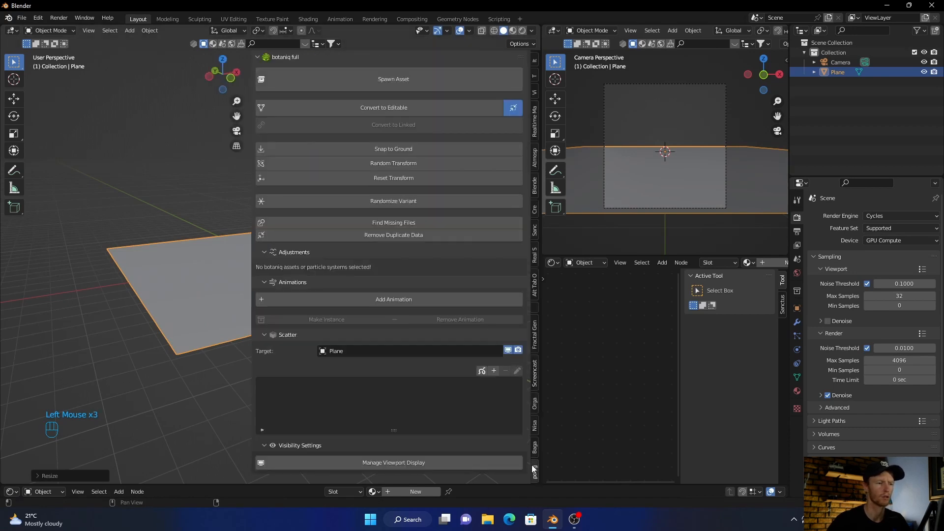
Step: Scatter the botaniq grass With-flowers asset across the plane
left_click(493, 370)
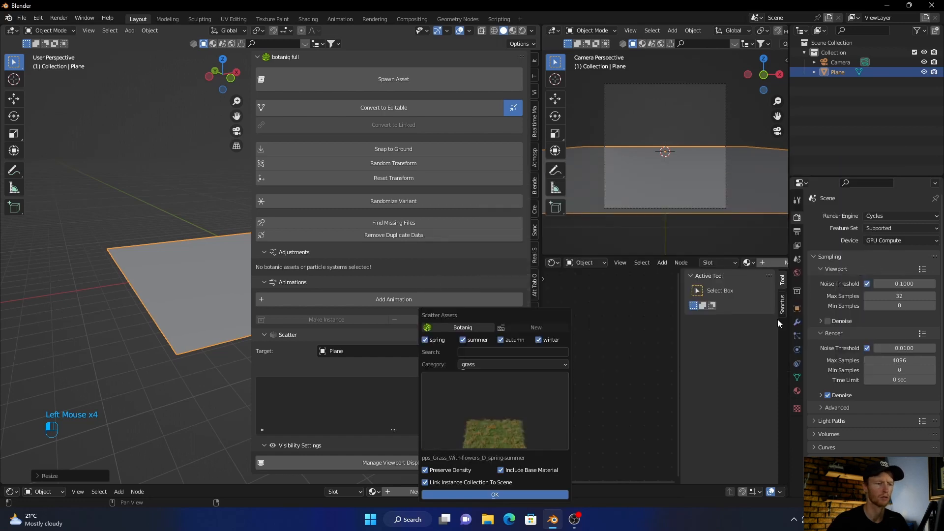
left_click(493, 494)
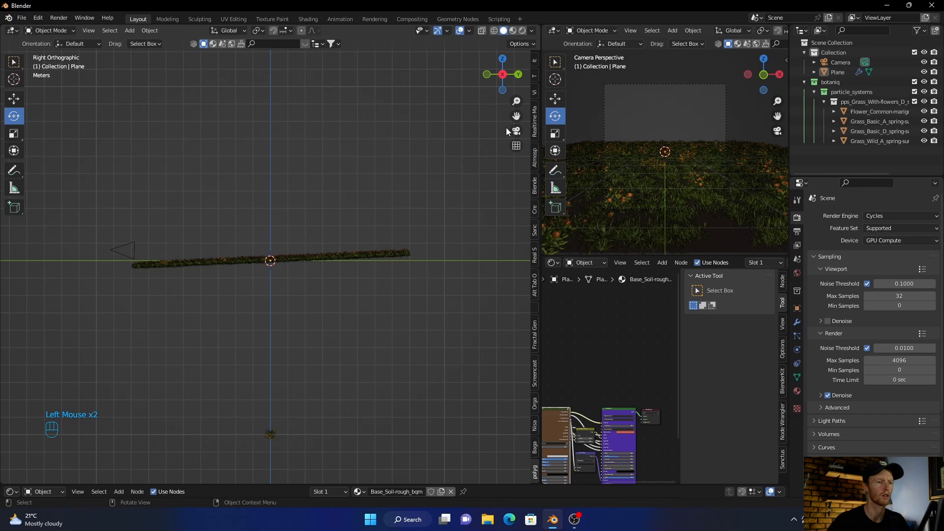
Step: Switch the viewport to camera view (Numpad 0) to frame the grass field
key("KP_0")
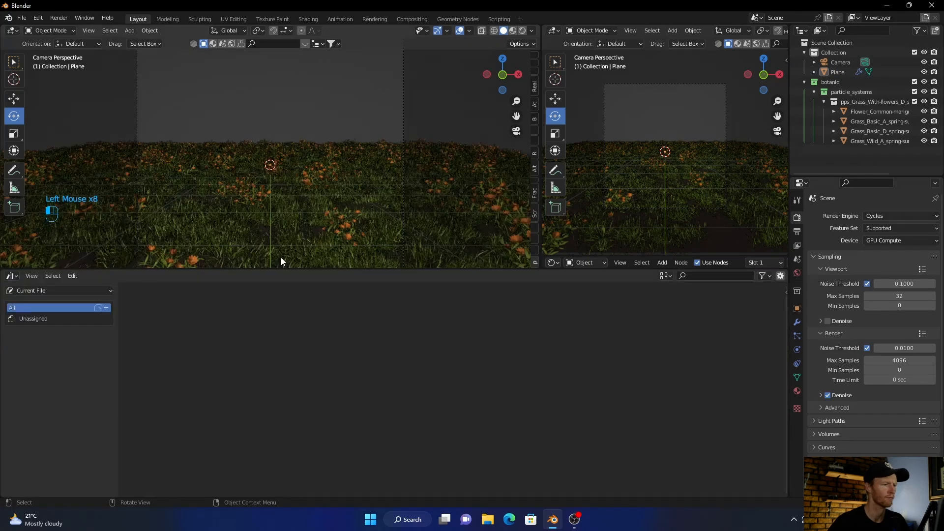
Step: Browse the Poly Haven library's HDRIs category to find the sunflowers sky
left_click(57, 290)
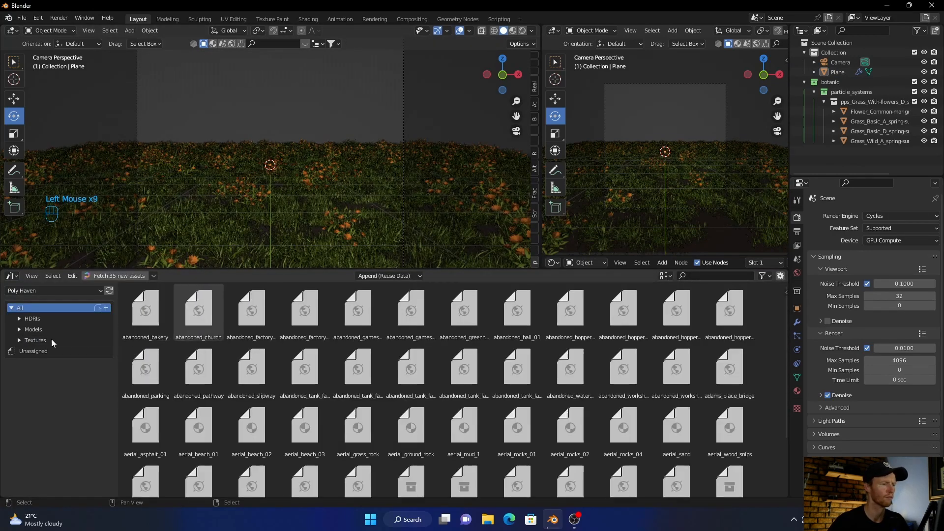
left_click(31, 319)
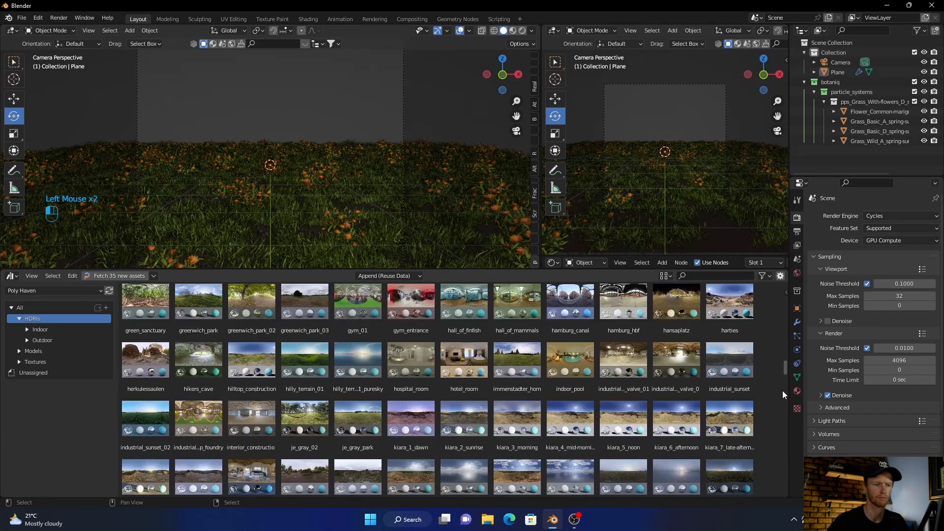
scroll("down", 3)
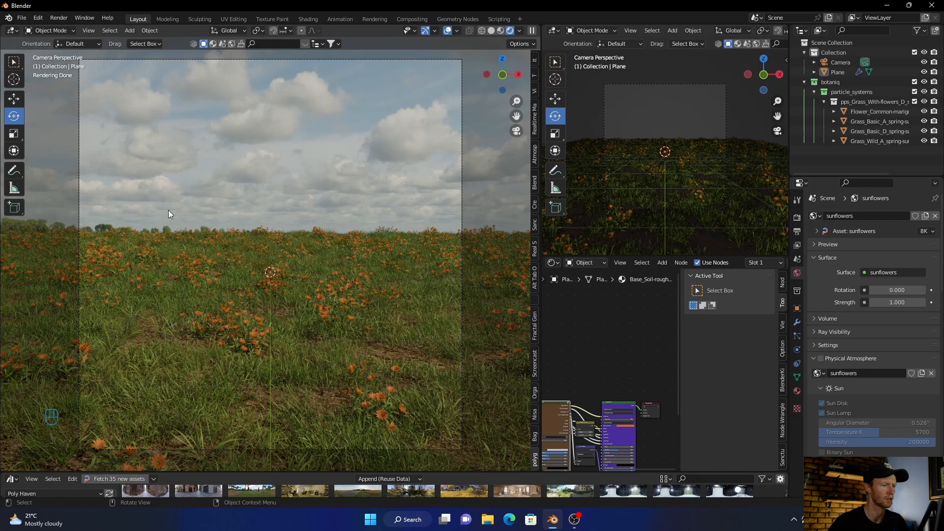
Step: Import the white car model via File > Import > glTF 2.0
left_click(22, 17)
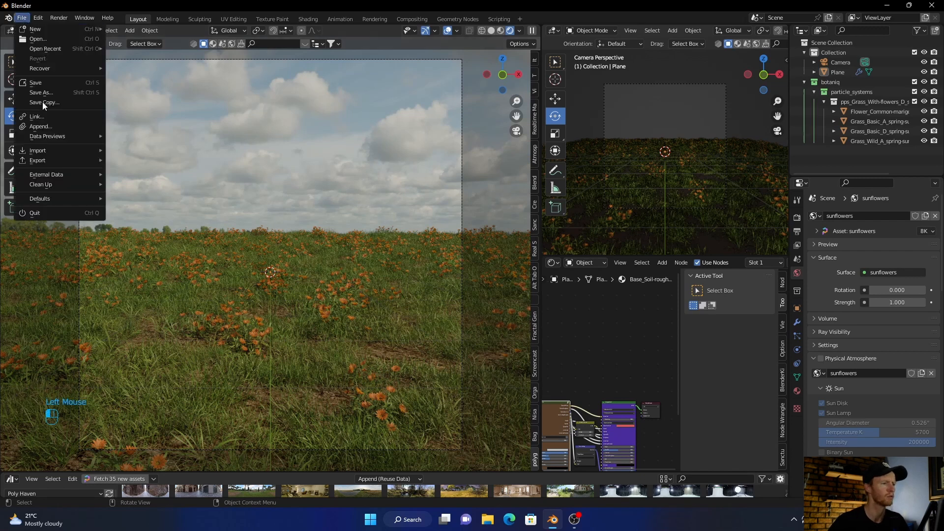
mouse_move(37, 150)
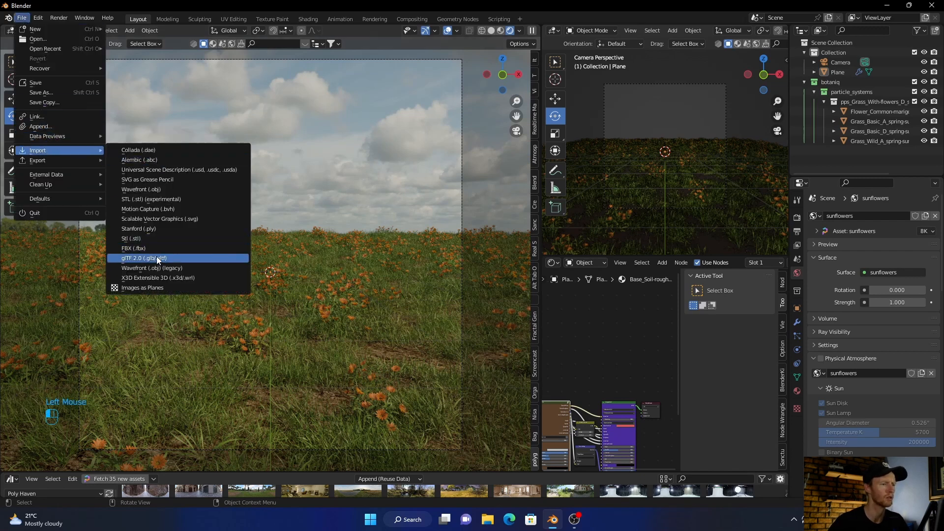
left_click(143, 257)
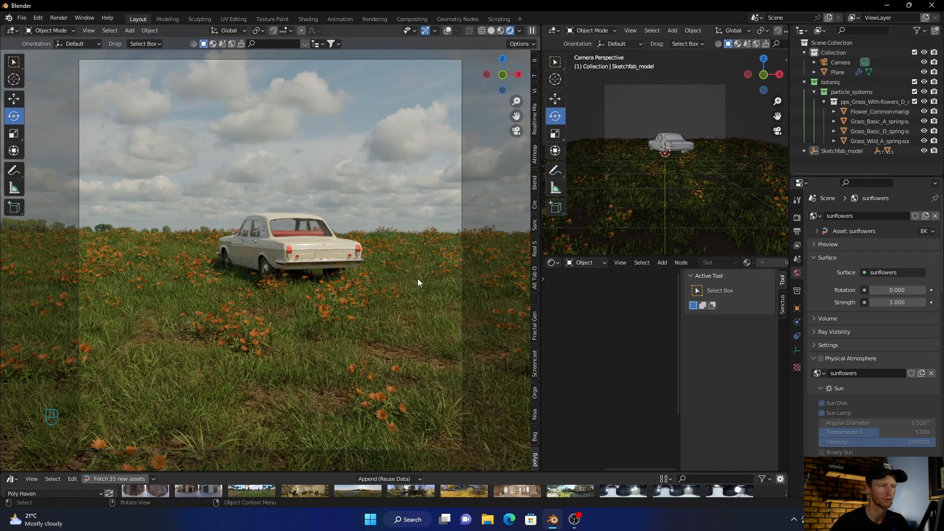
mouse_move(294, 307)
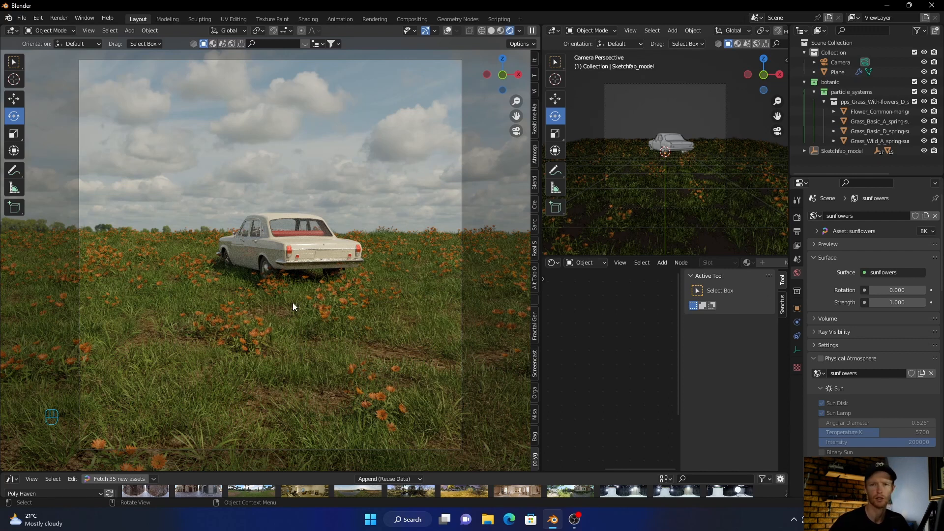
mouse_move(307, 344)
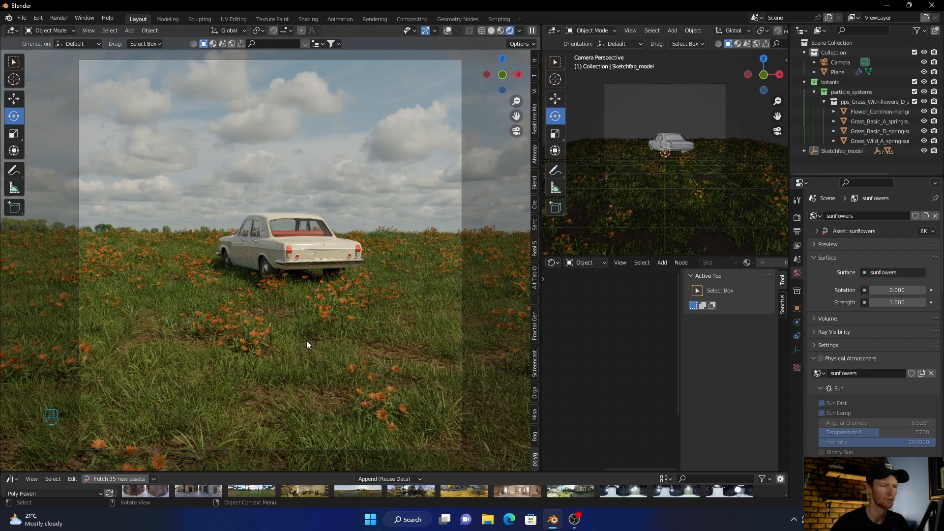
mouse_move(331, 307)
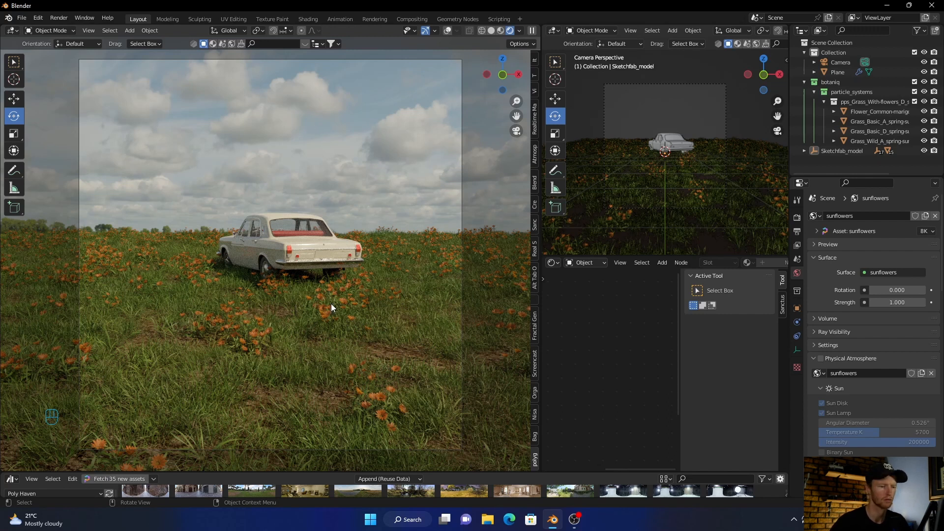